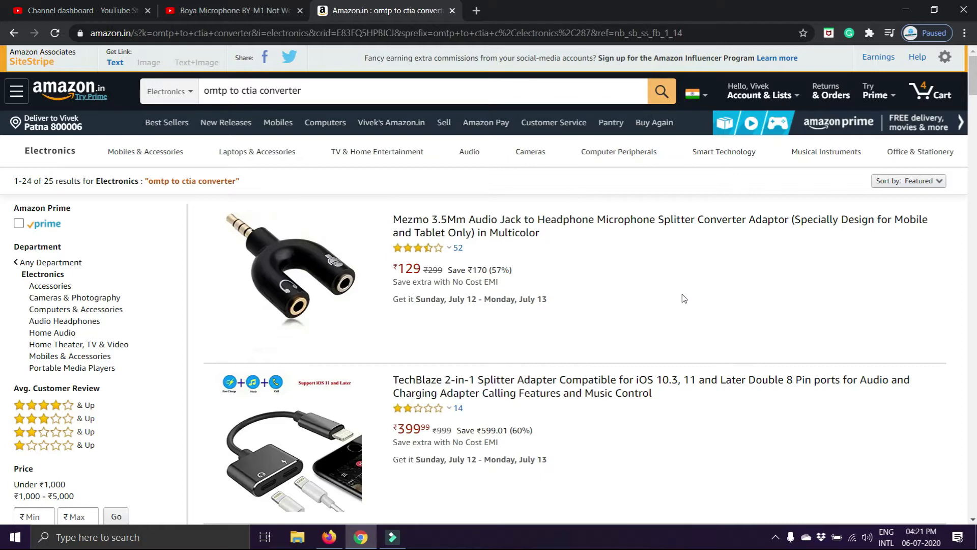
# Step: Scroll down through the Google Play Store listings
pyautogui.scroll(-3)
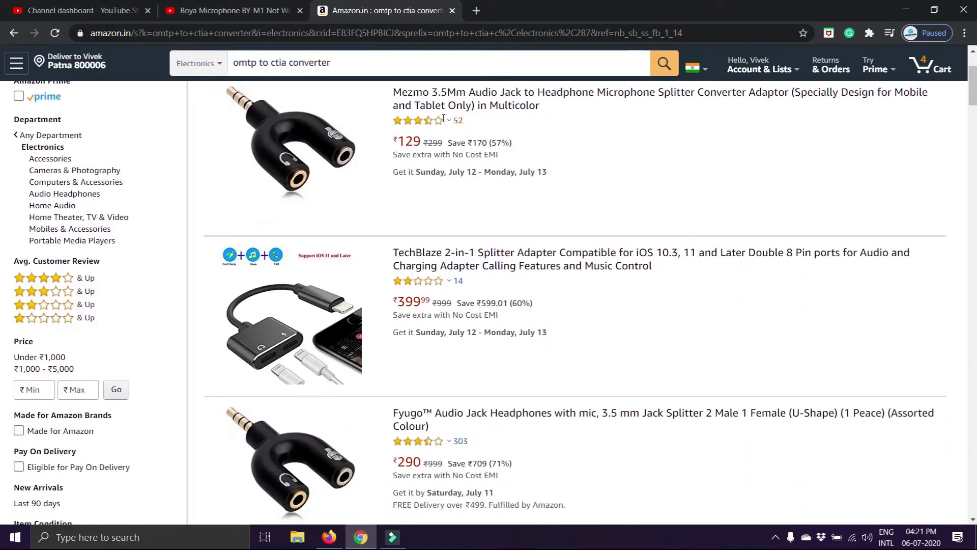
pyautogui.scroll(-3)
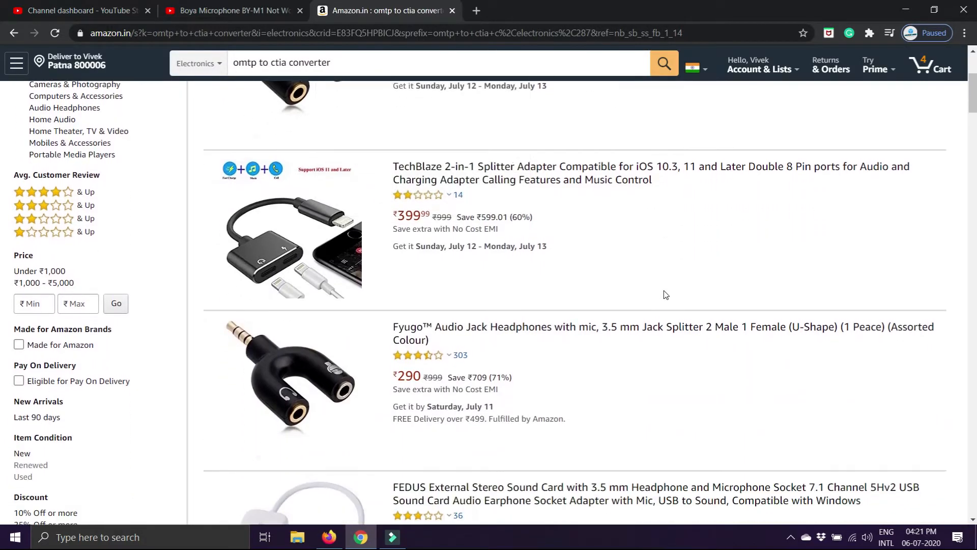
pyautogui.scroll(-3)
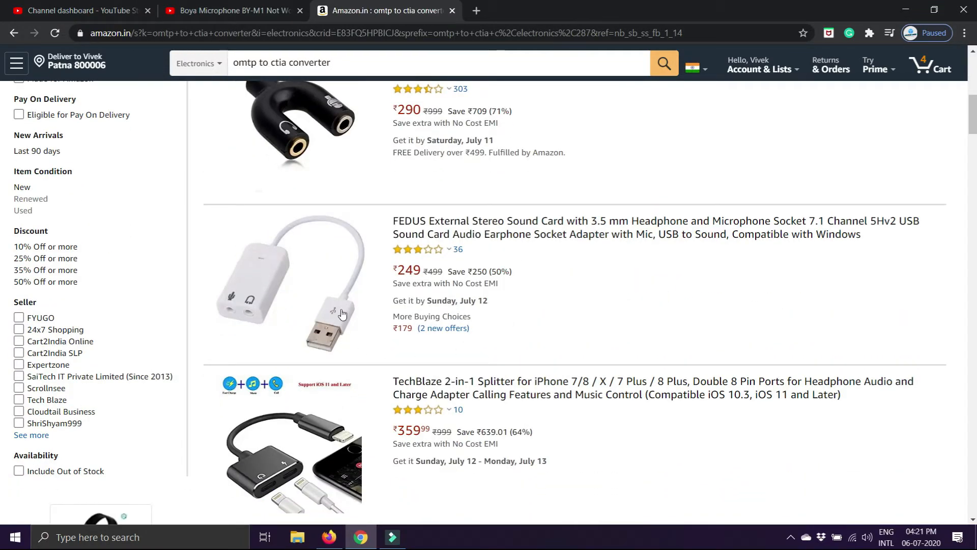
pyautogui.moveTo(626, 291)
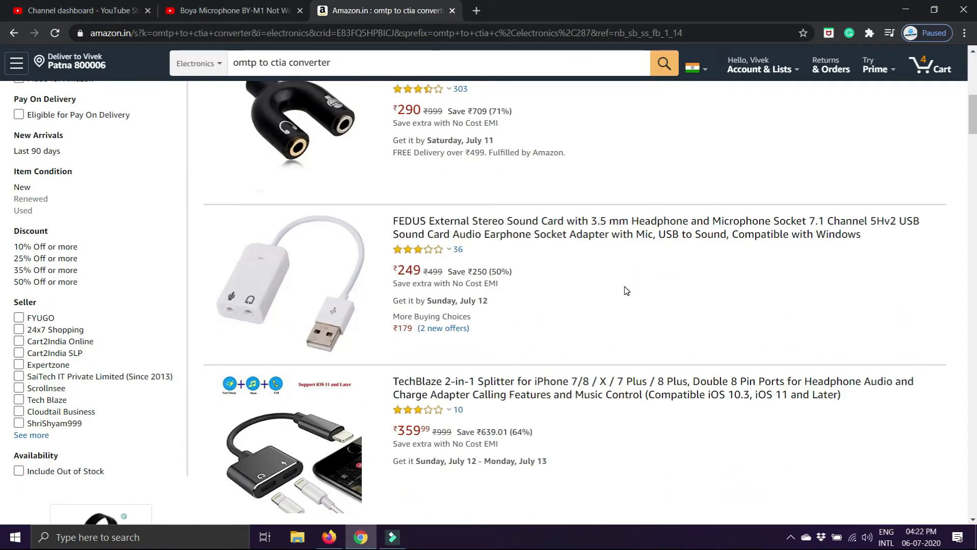
pyautogui.scroll(-3)
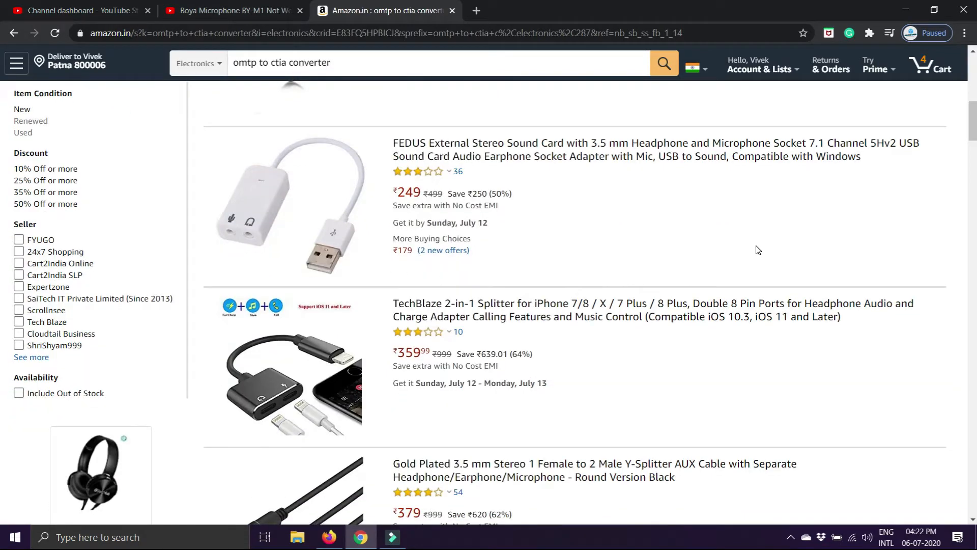
pyautogui.scroll(-3)
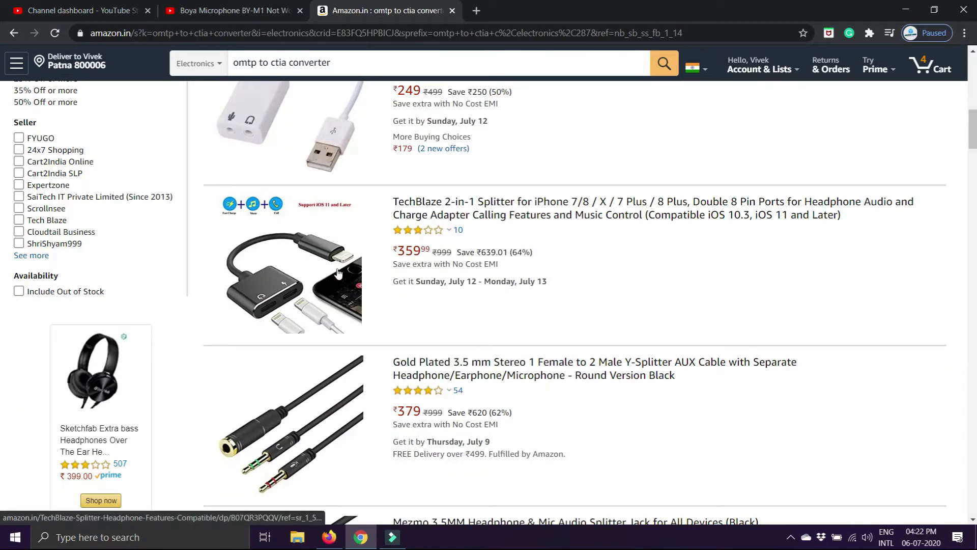
pyautogui.moveTo(289, 295)
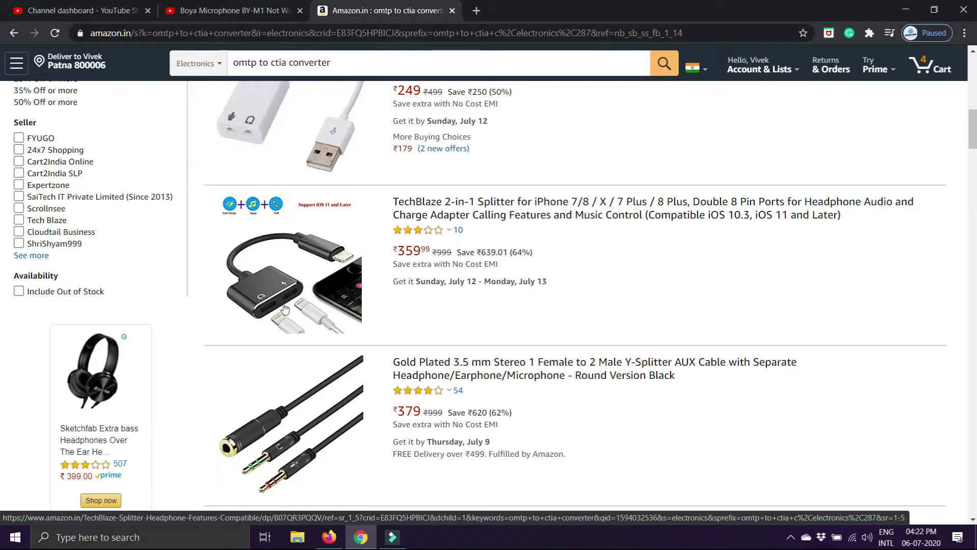
pyautogui.scroll(-3)
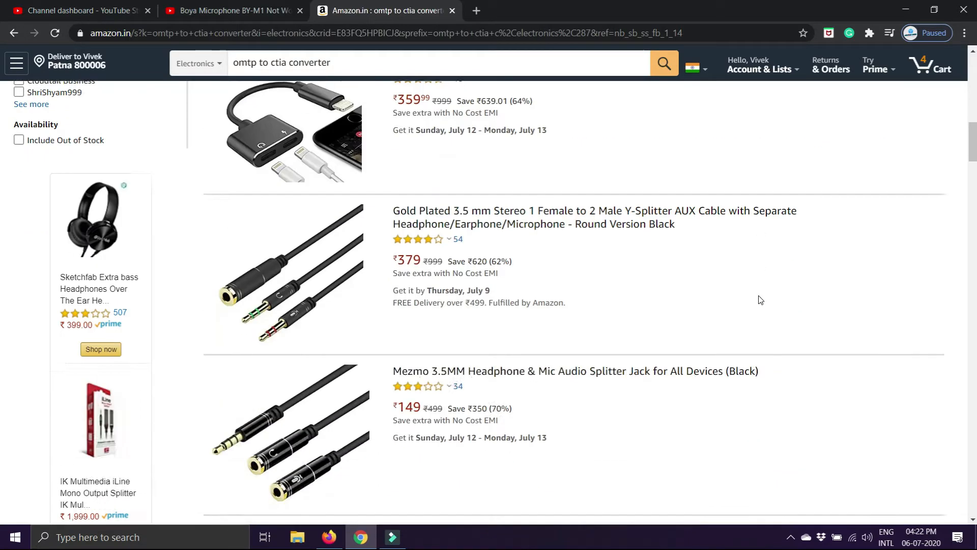
pyautogui.scroll(-3)
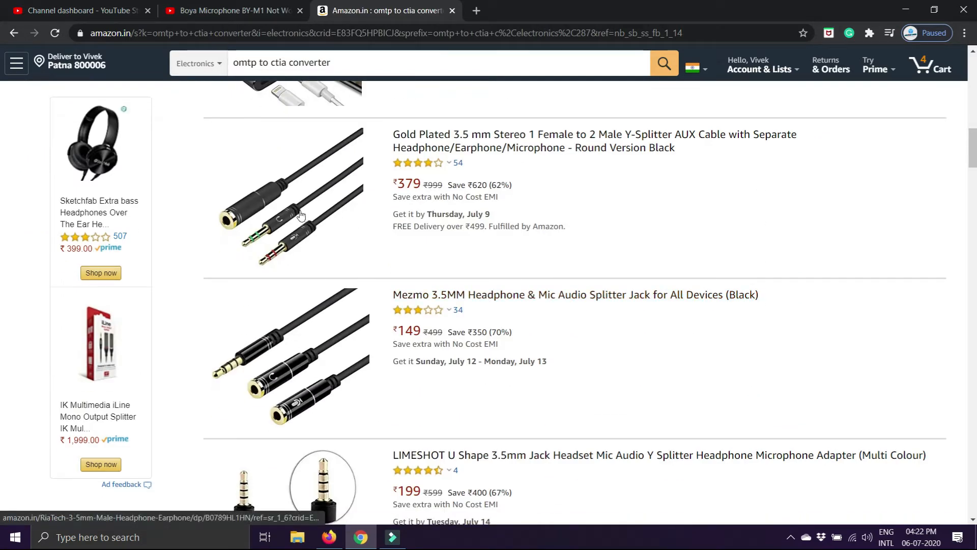
pyautogui.scroll(-3)
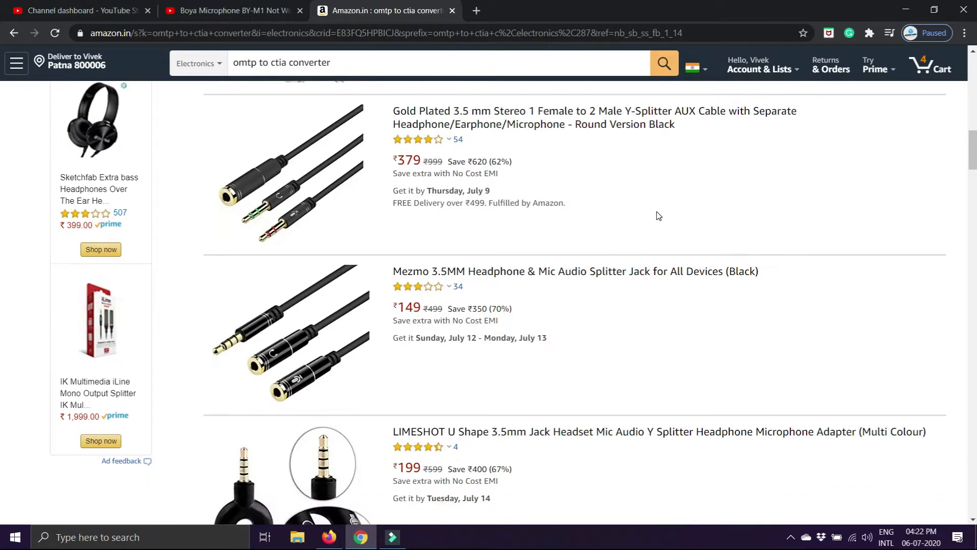
pyautogui.scroll(-3)
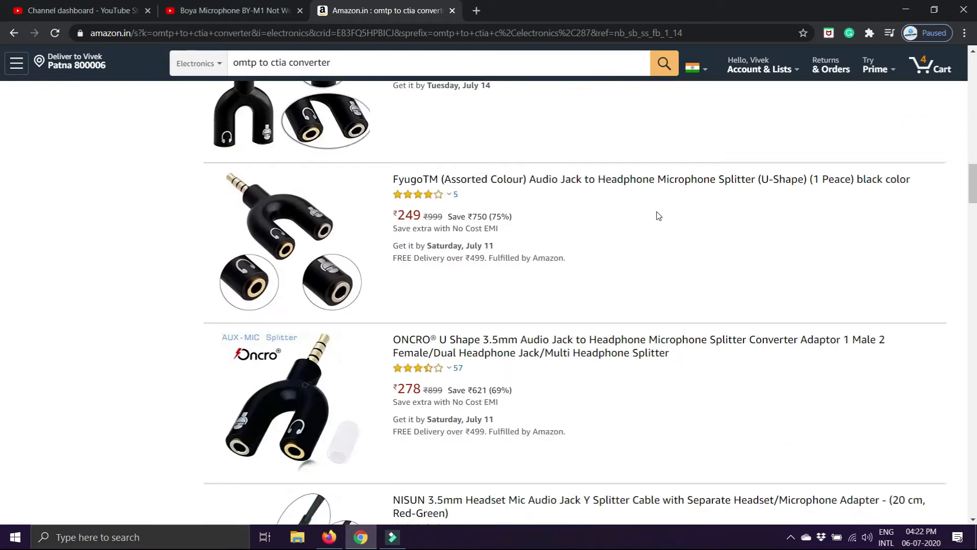
pyautogui.scroll(-3)
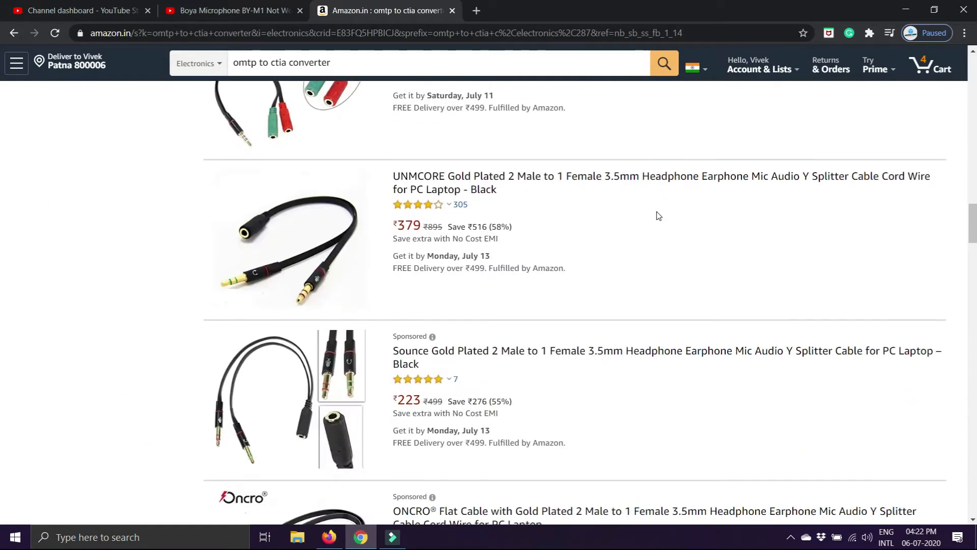
pyautogui.scroll(-3)
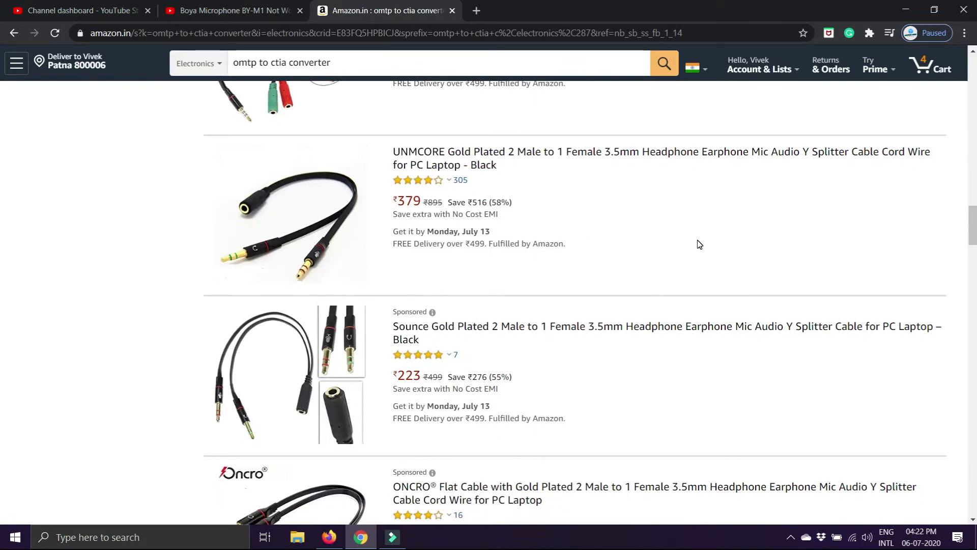
pyautogui.scroll(-3)
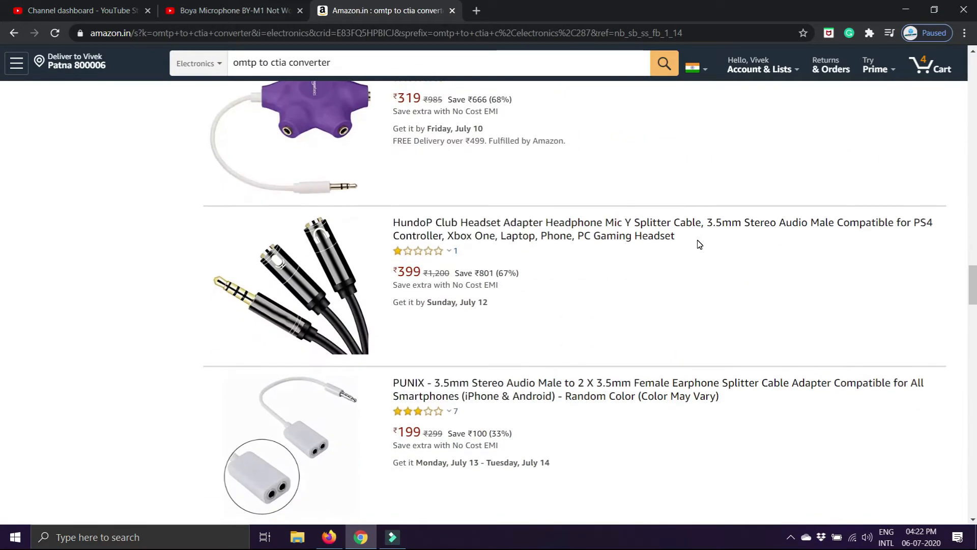
pyautogui.scroll(-3)
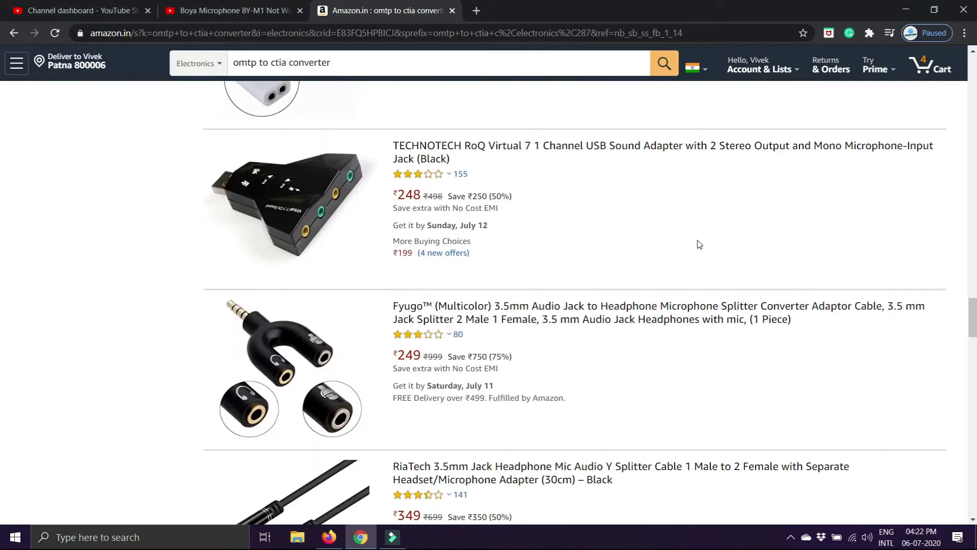
pyautogui.scroll(-3)
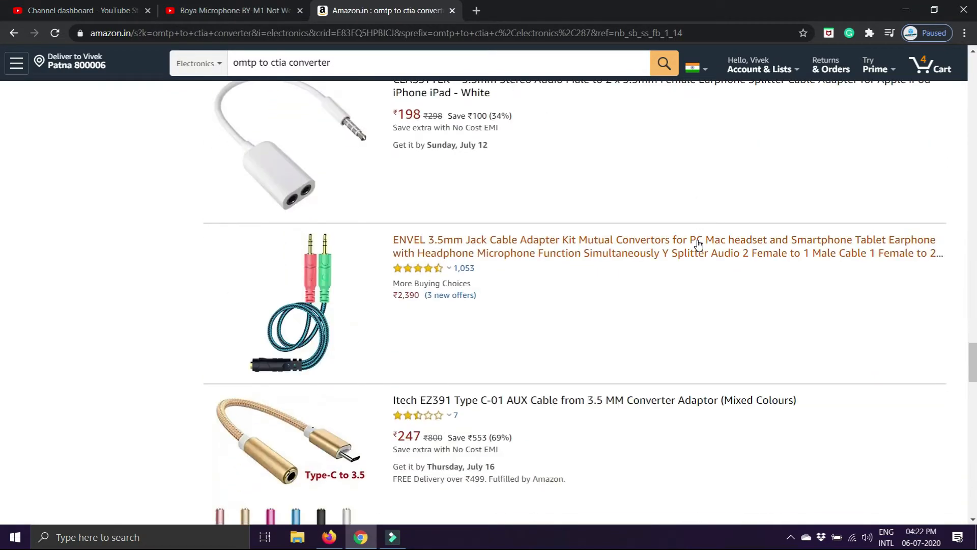
pyautogui.scroll(-3)
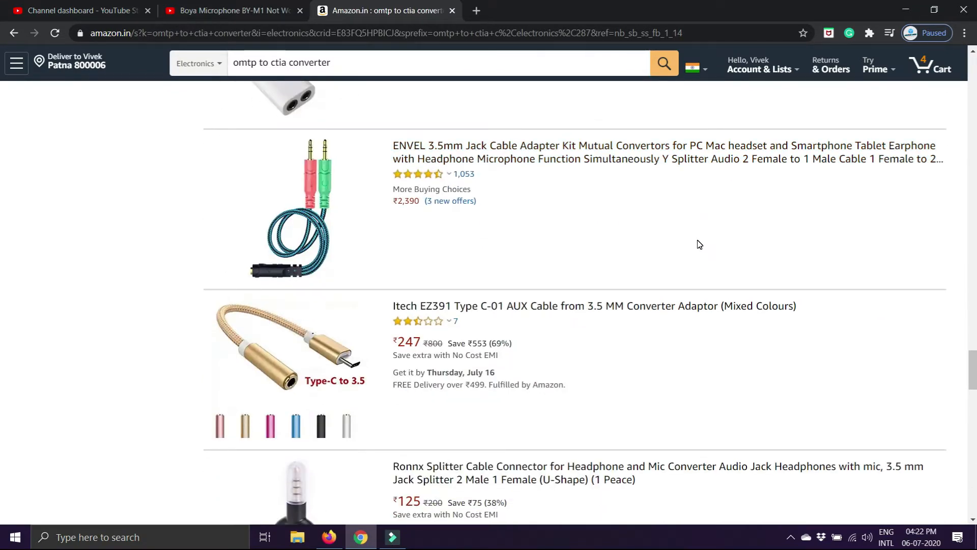
pyautogui.moveTo(336, 383)
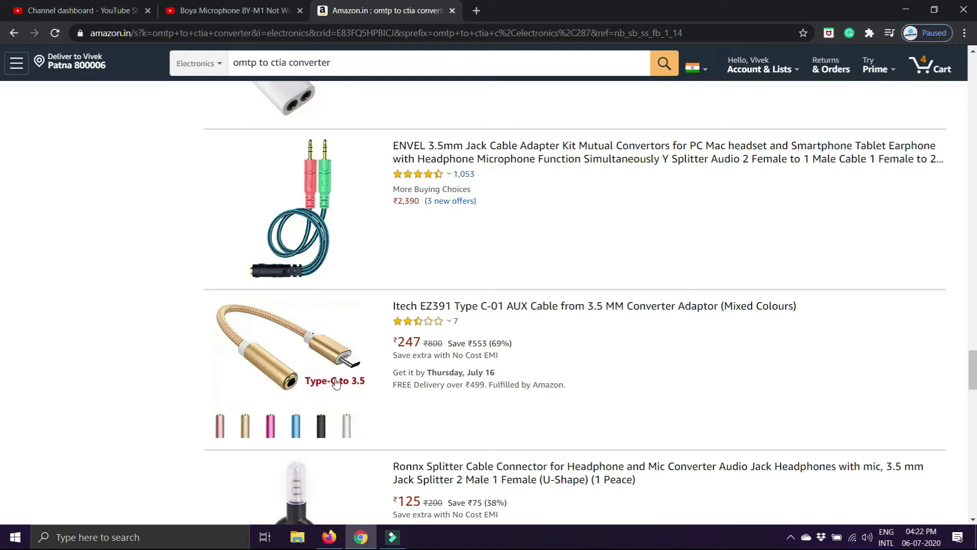
pyautogui.moveTo(522, 373)
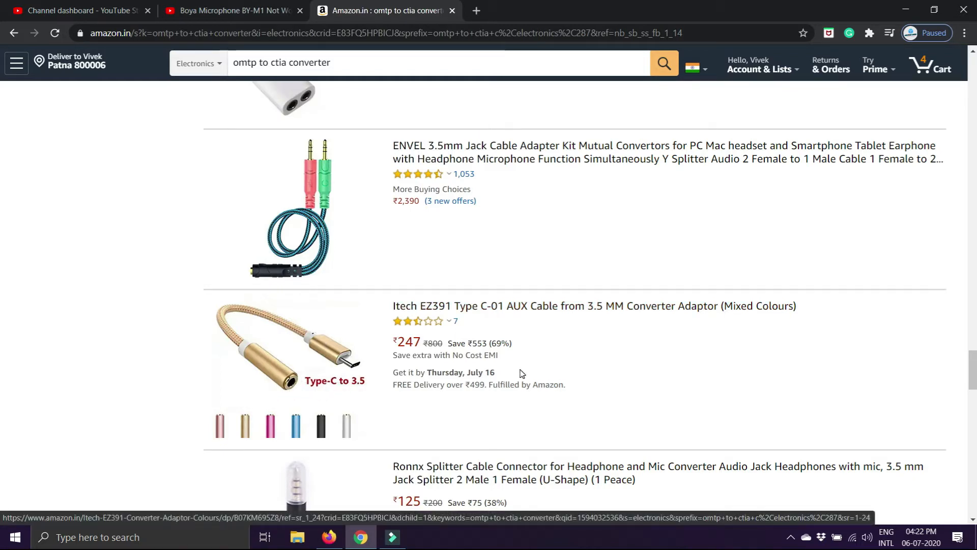
pyautogui.moveTo(726, 344)
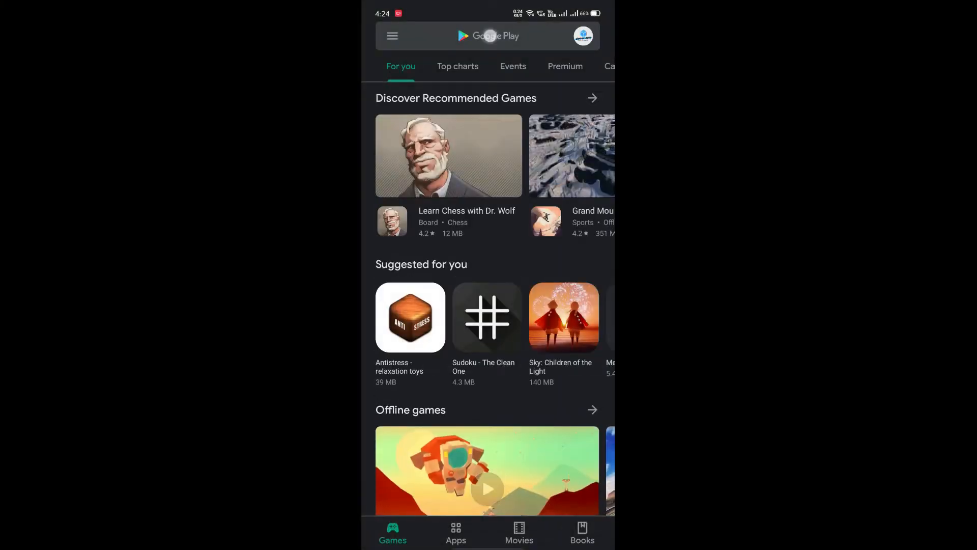
# Step: Search Google Play for 'open camera' and bring up the Open Camera app page
pyautogui.click(495, 36)
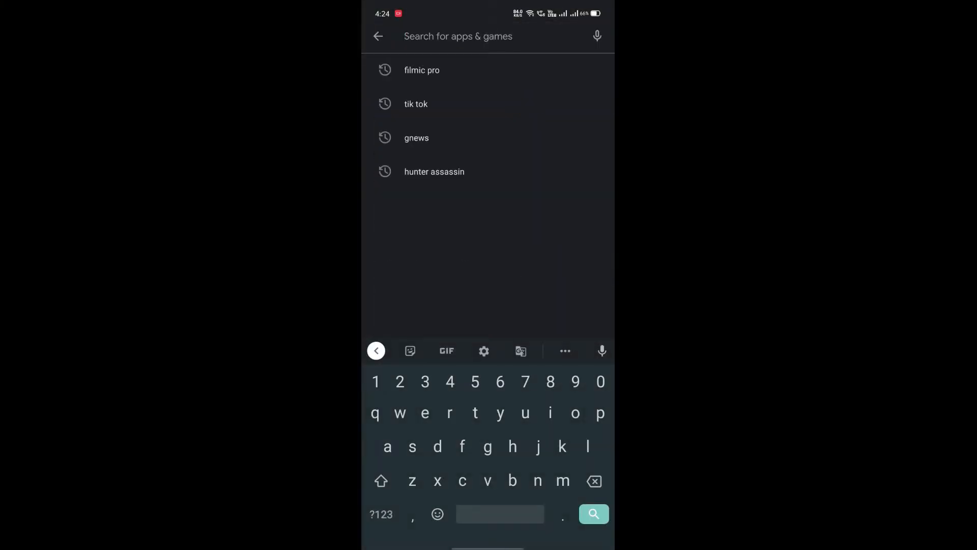
pyautogui.write('open camera')
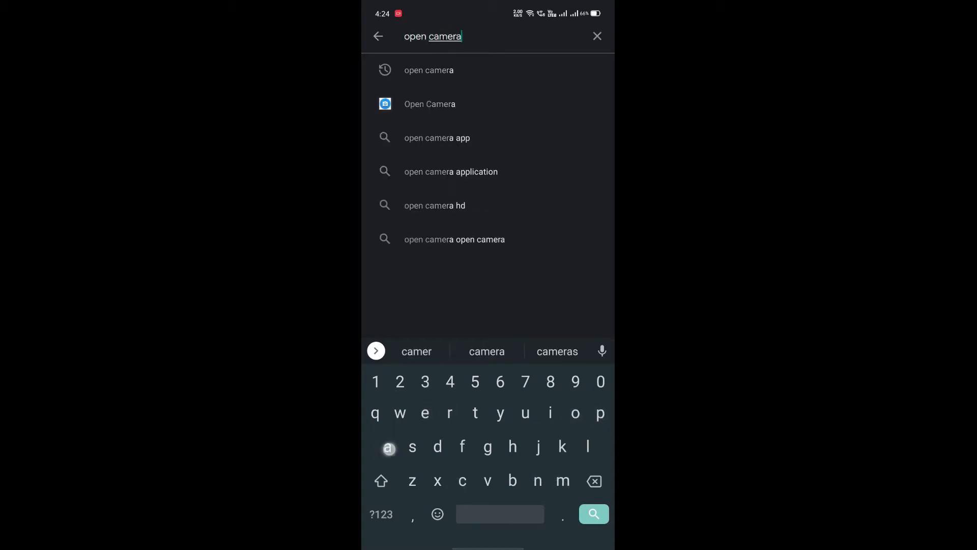
pyautogui.click(429, 104)
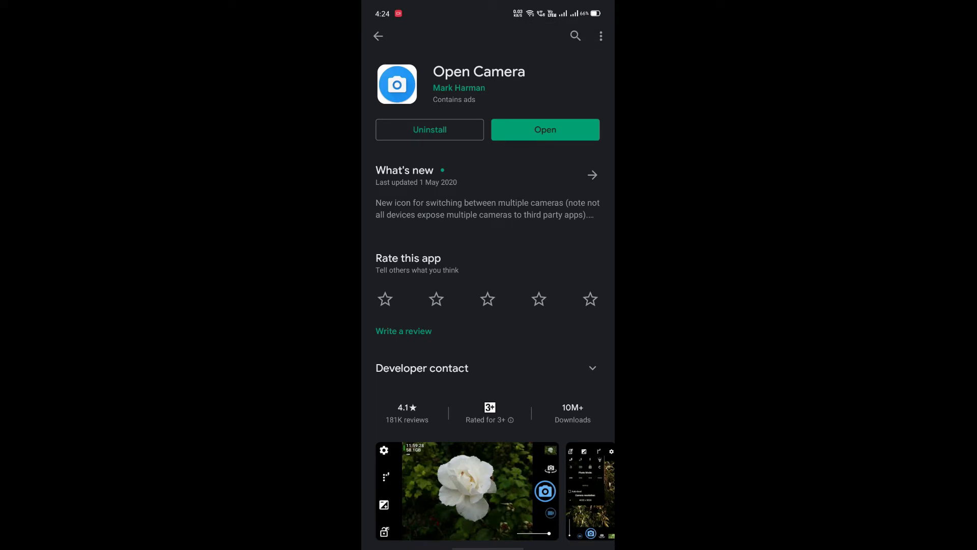
# Step: Launch Open Camera and scroll its settings down to the Video settings entry
pyautogui.click(557, 130)
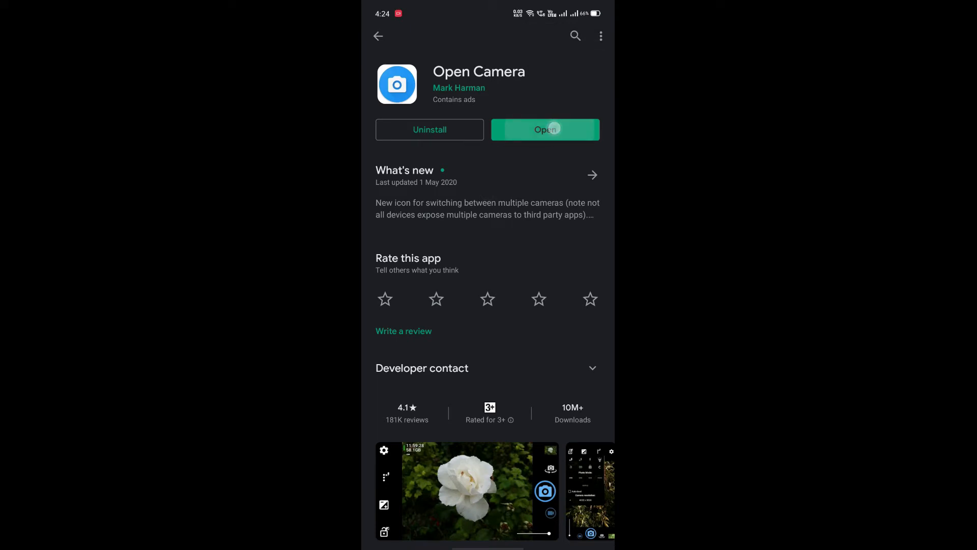
pyautogui.click(544, 129)
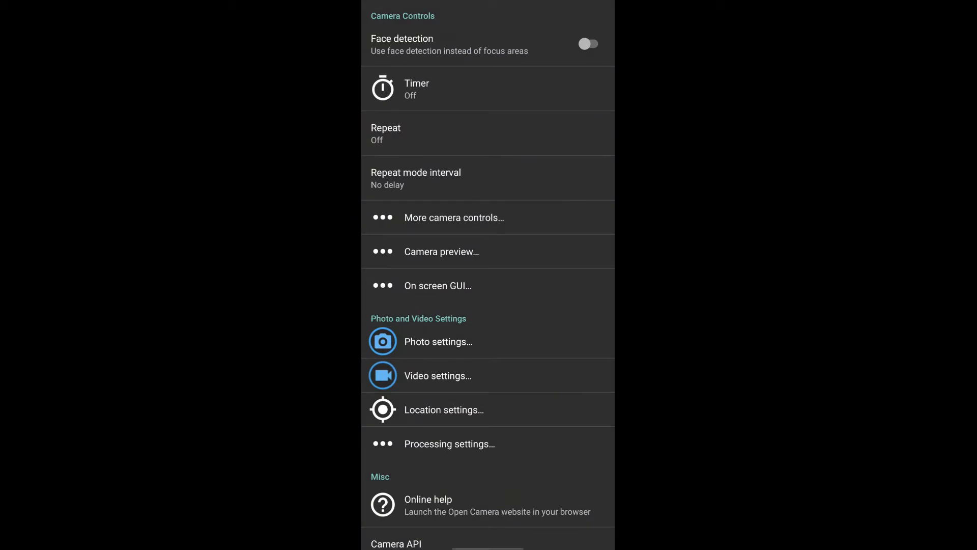
pyautogui.scroll(-3)
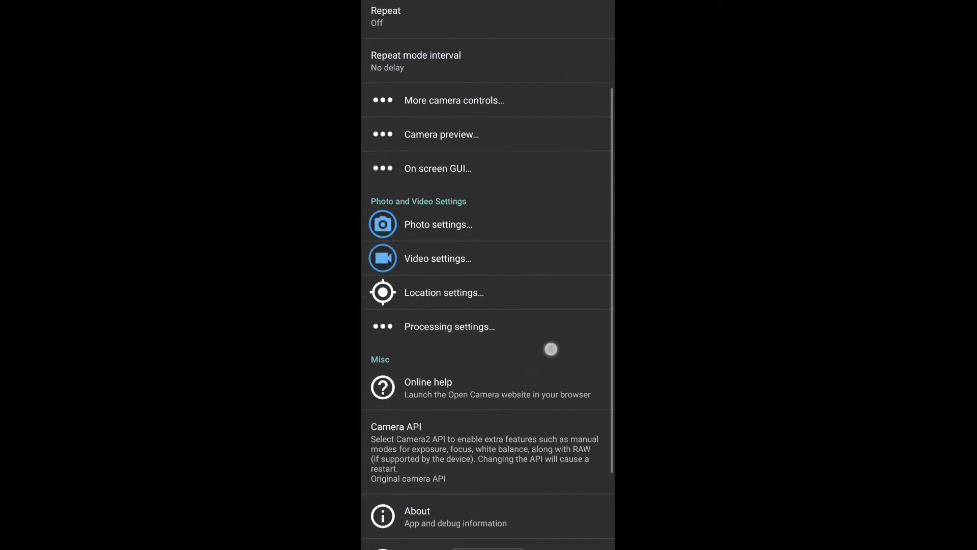
pyautogui.scroll(-3)
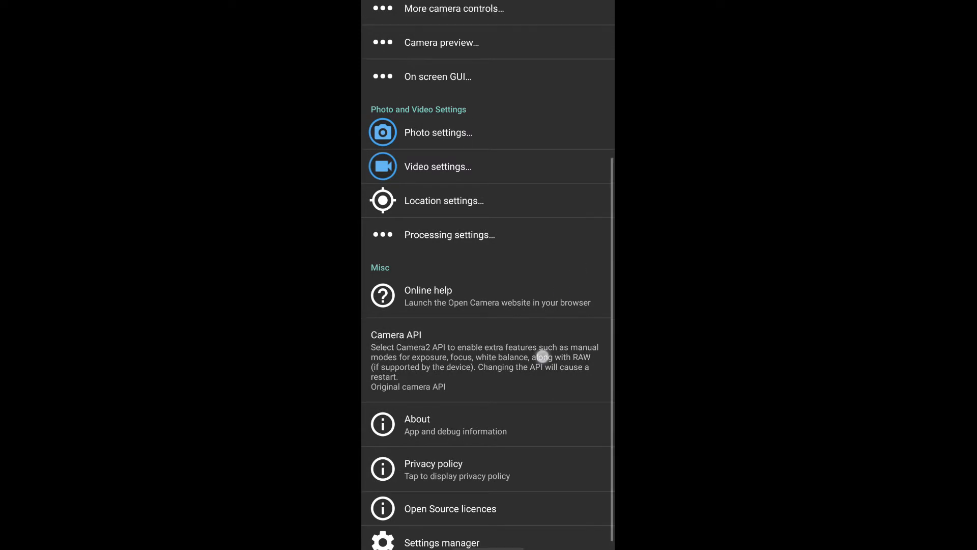
pyautogui.scroll(-3)
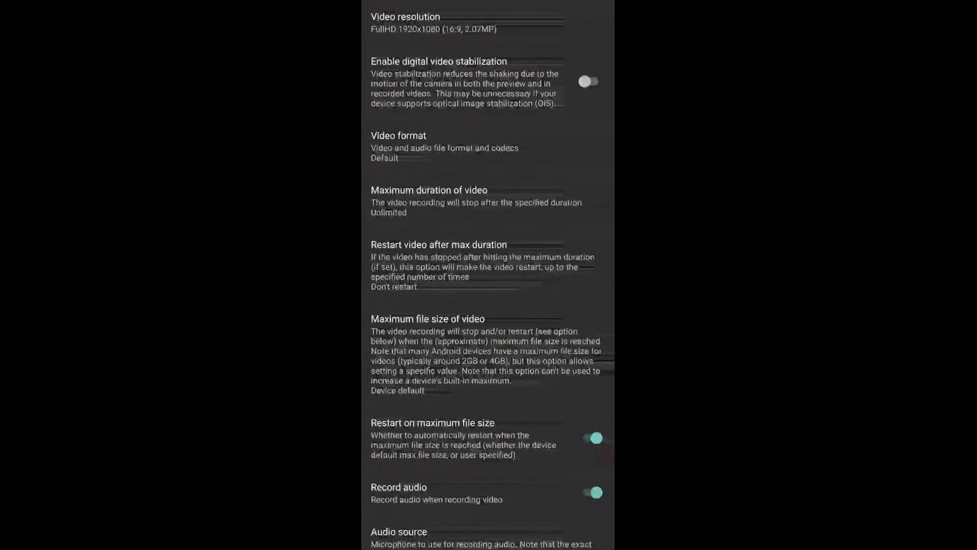
pyautogui.click(398, 146)
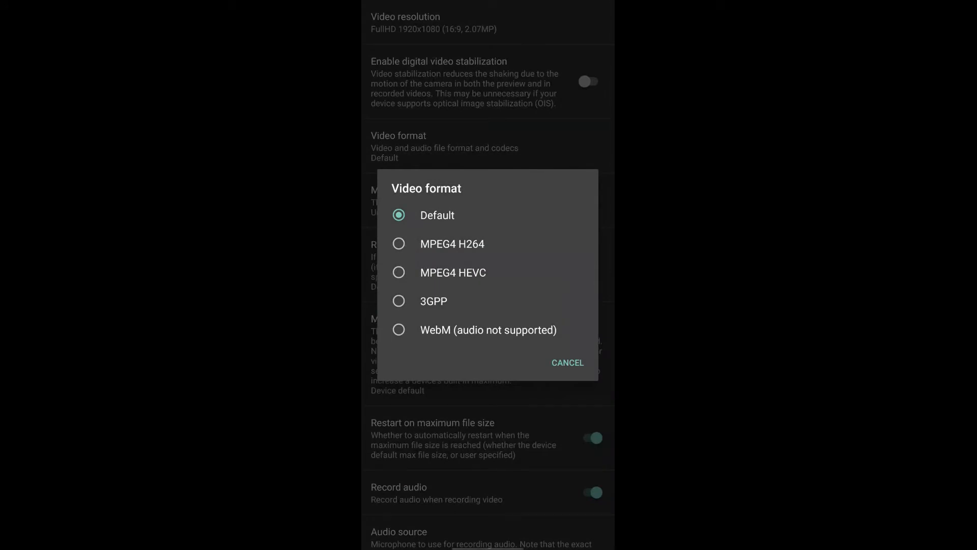
pyautogui.click(567, 363)
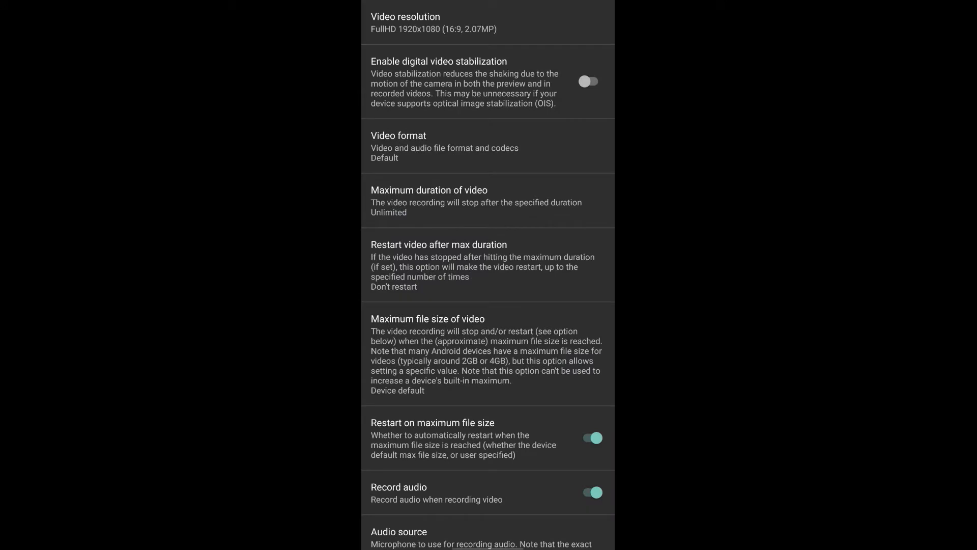
pyautogui.click(428, 191)
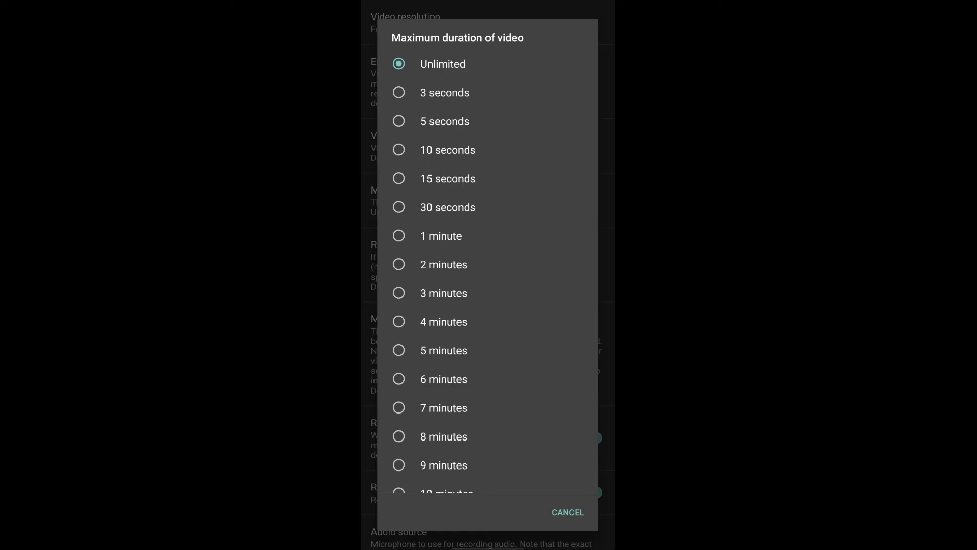
pyautogui.click(567, 512)
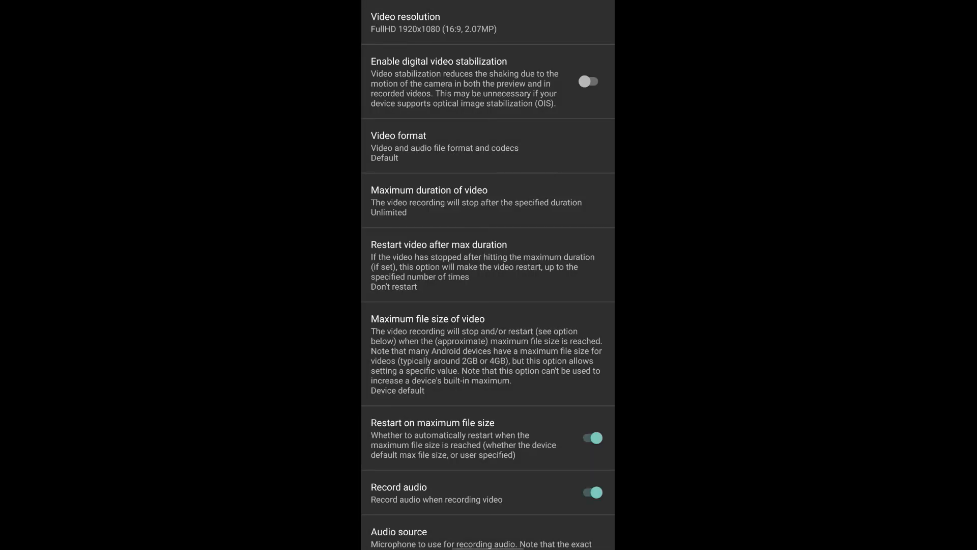
pyautogui.scroll(-3)
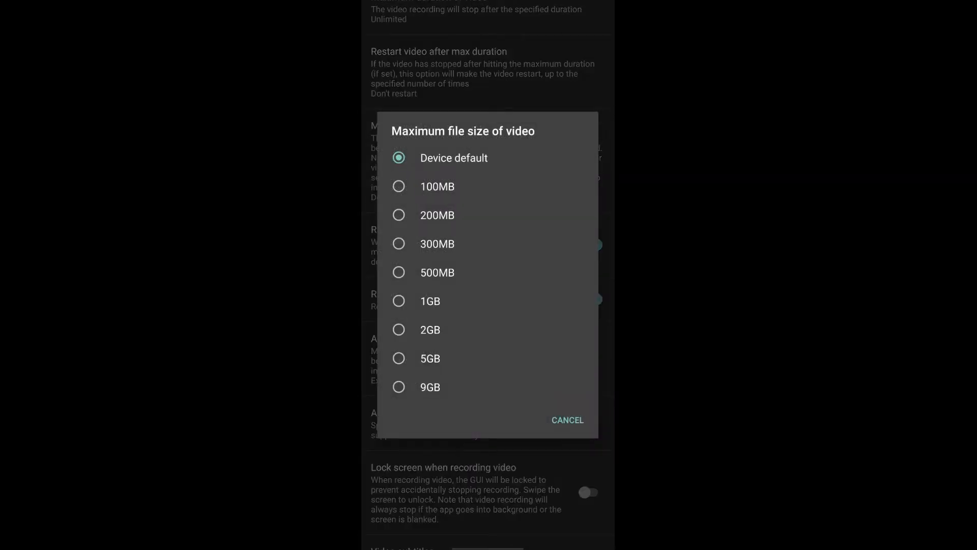
pyautogui.click(568, 420)
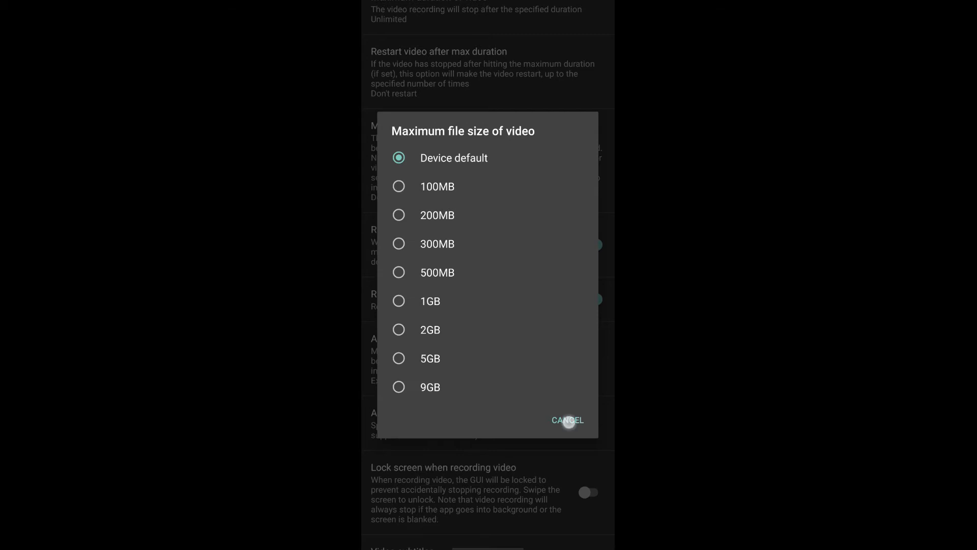
pyautogui.click(568, 419)
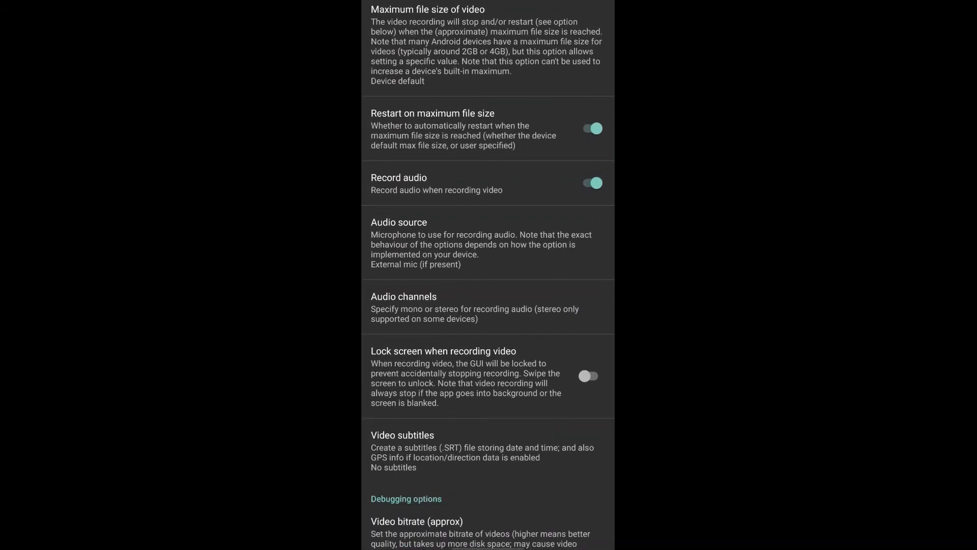
# Step: Set Audio source to External mic (if present) and keep video bitrate at Default
pyautogui.click(399, 222)
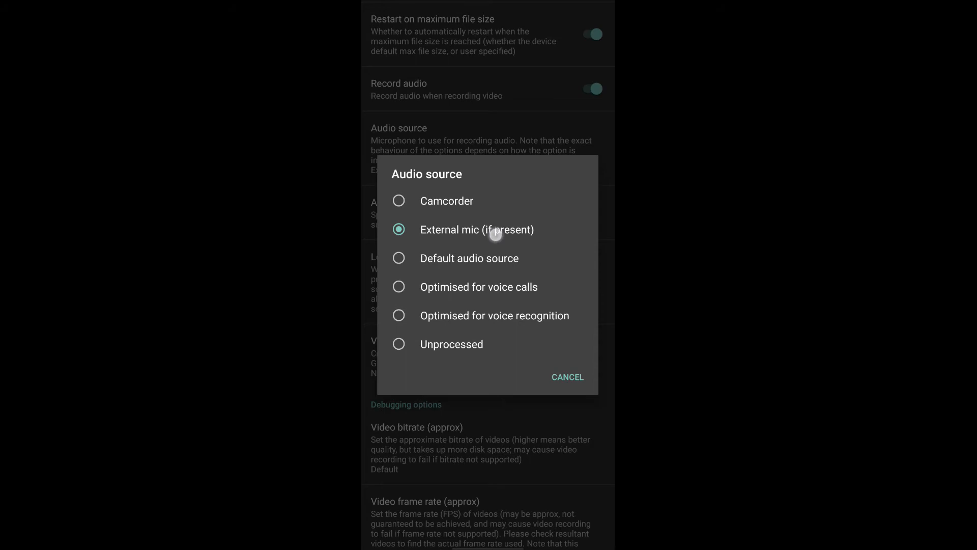
pyautogui.click(476, 230)
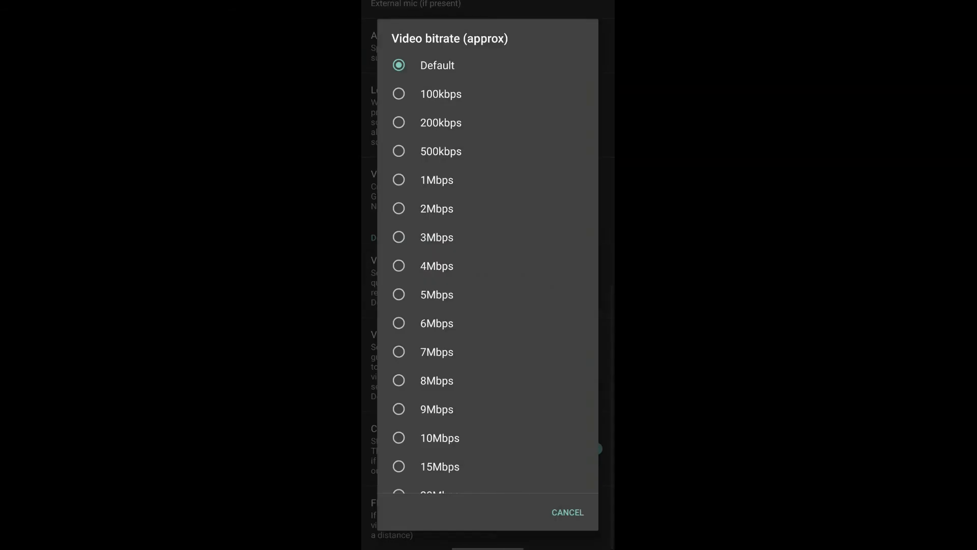
pyautogui.click(568, 512)
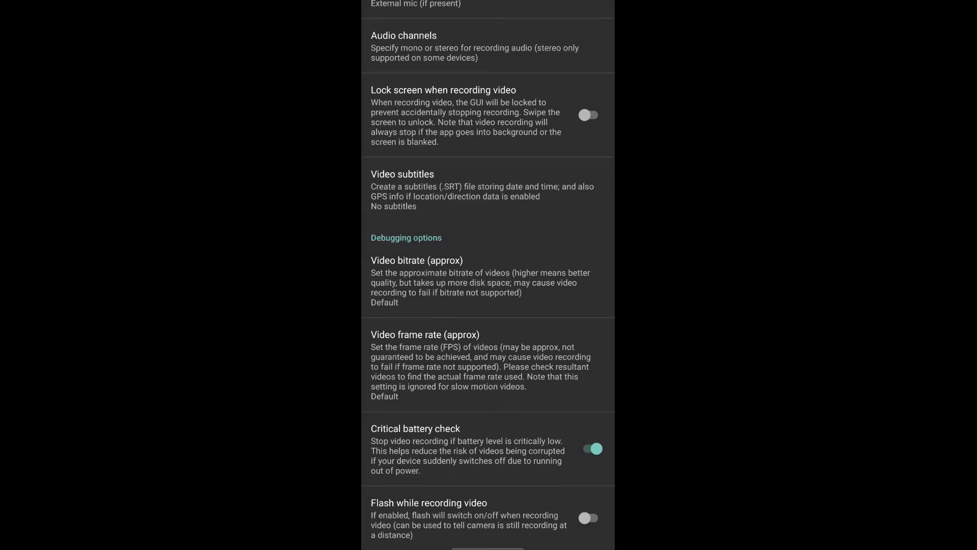